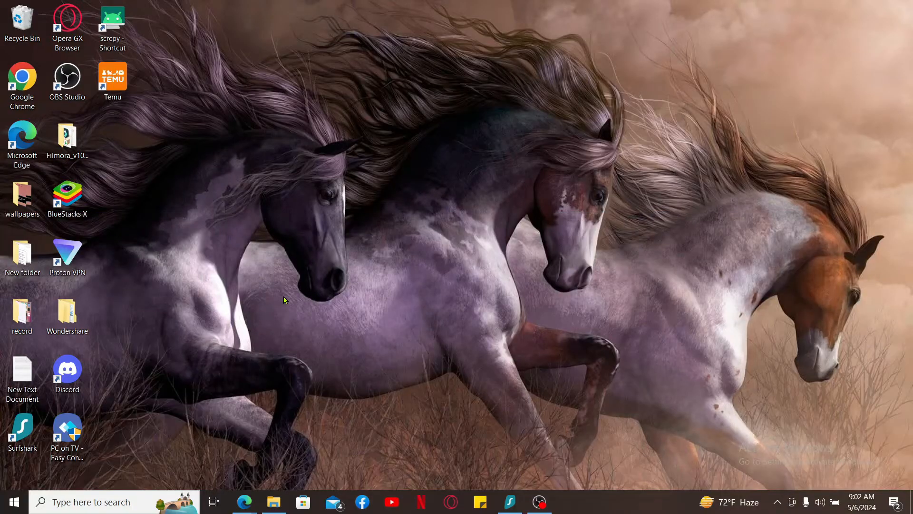
mouse_move(244, 471)
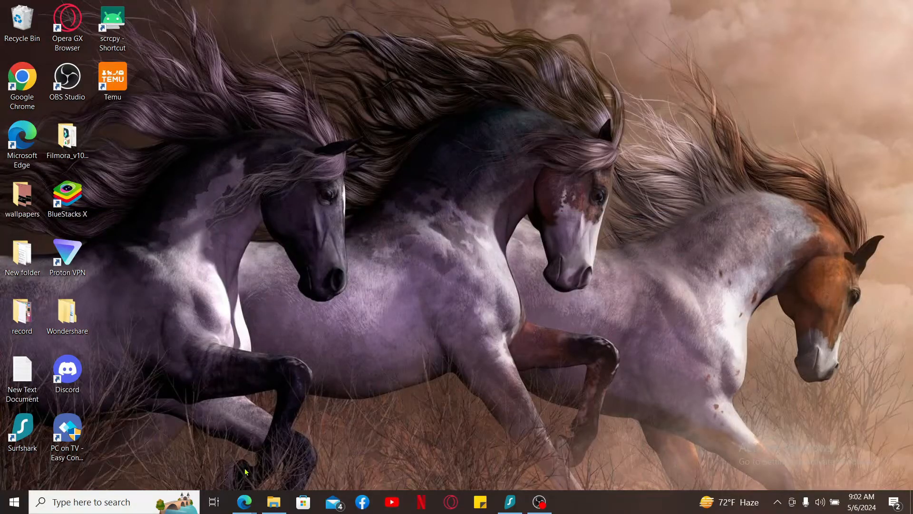
Step: Launch Edge from the taskbar and go to bilibili.tv via the address bar suggestion
click(244, 501)
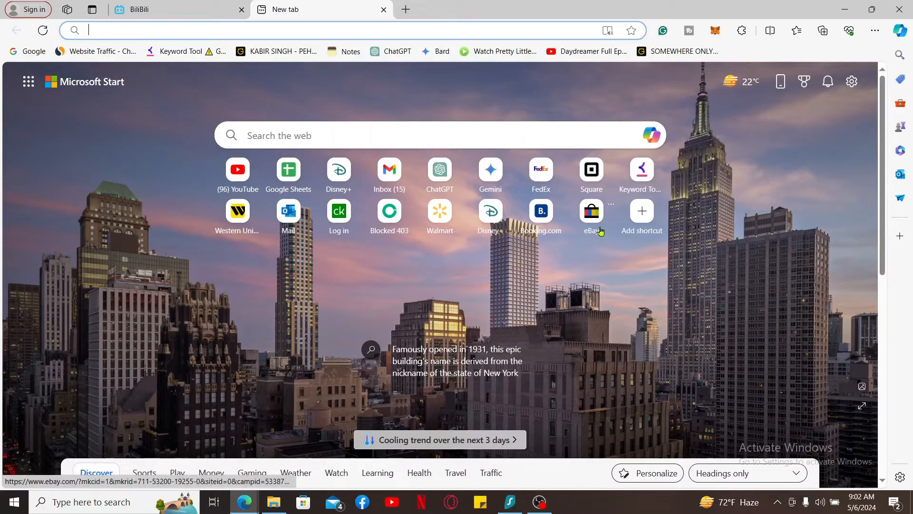
click(187, 31)
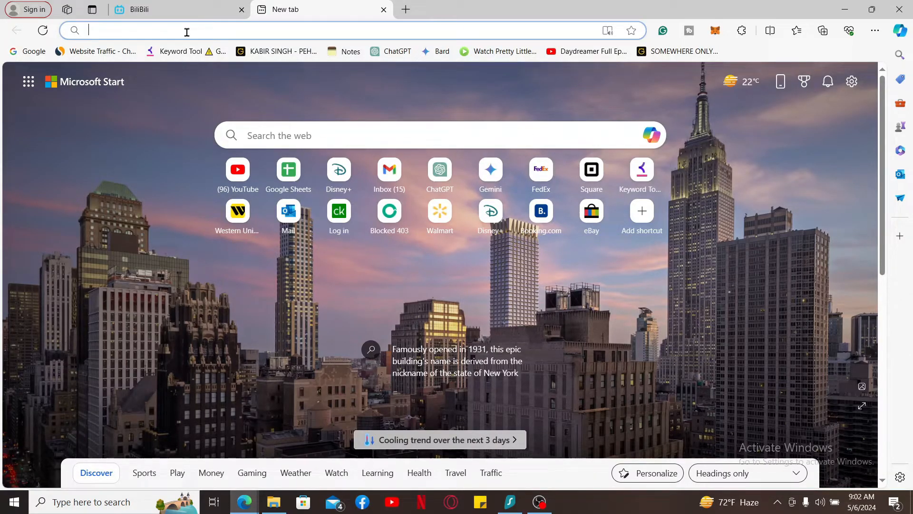
text(bilibili.tv/en)
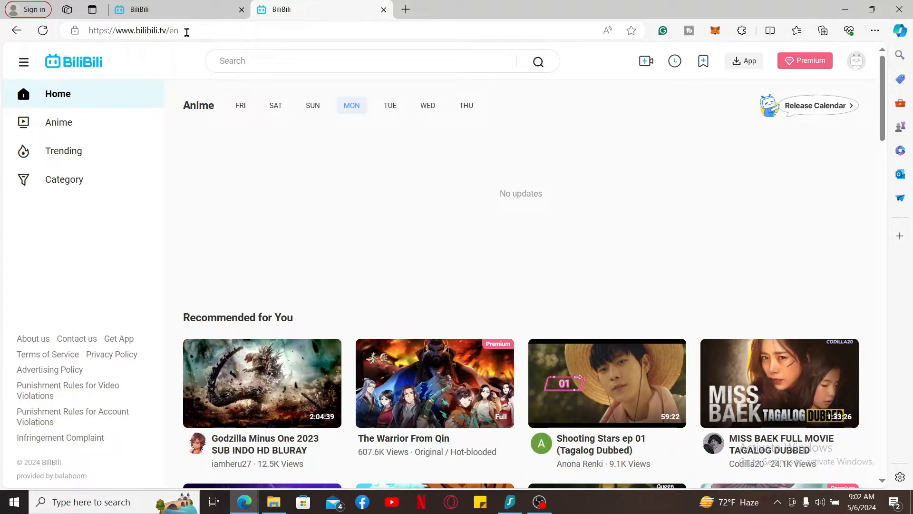
mouse_move(417, 259)
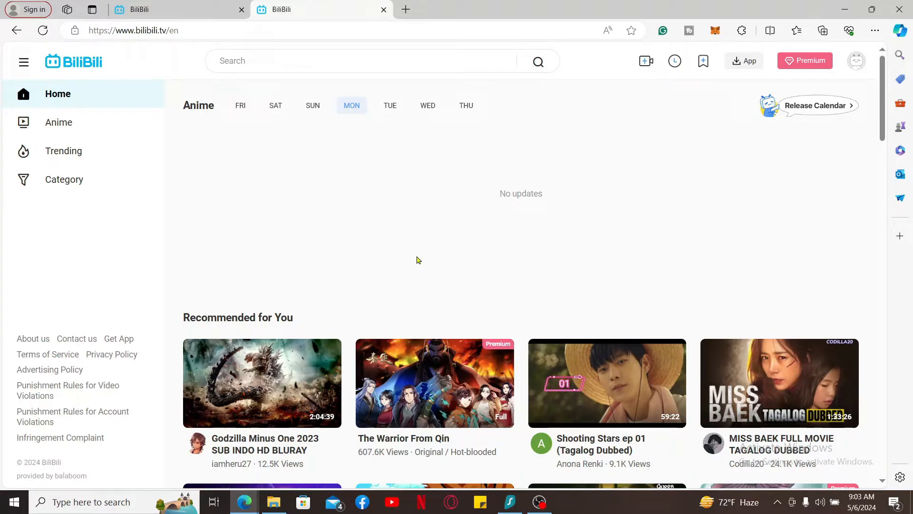
Step: Show the account dropdown from the profile avatar at the top right
click(856, 60)
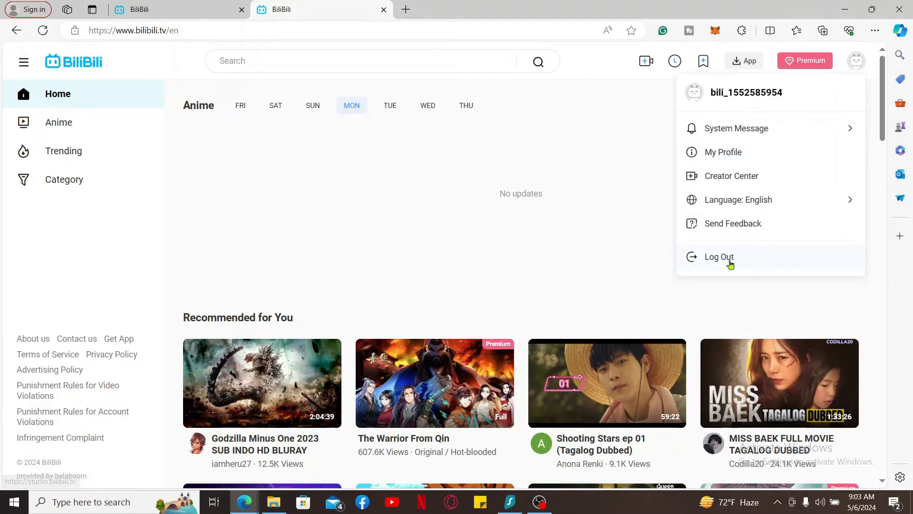
mouse_move(766, 262)
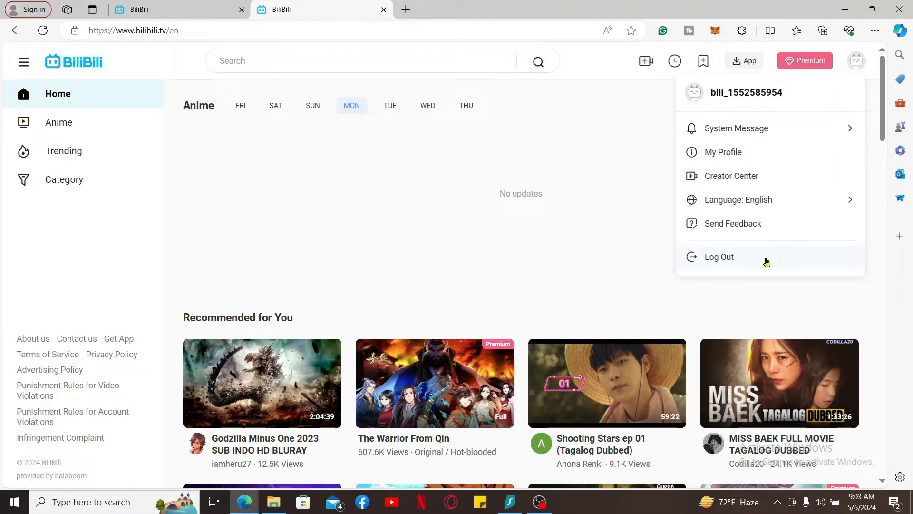
Step: Choose Log Out from the avatar dropdown to sign out
click(719, 256)
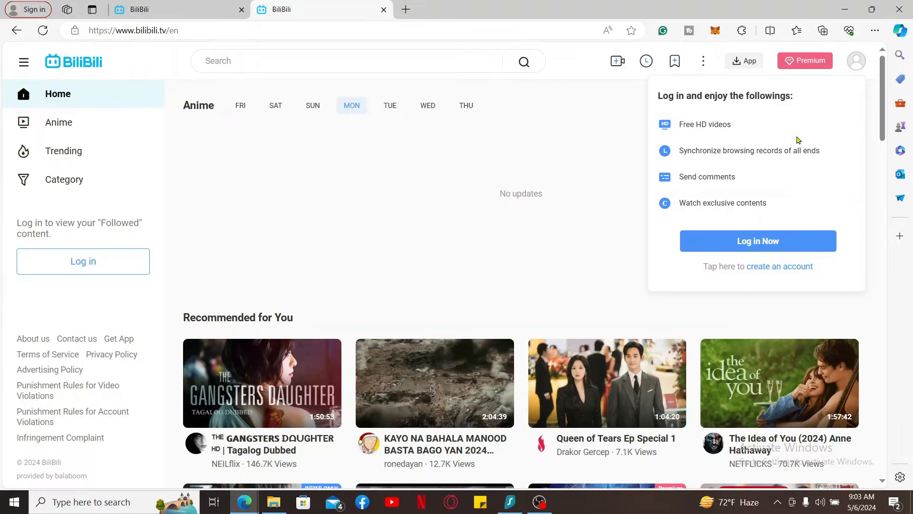
mouse_move(766, 217)
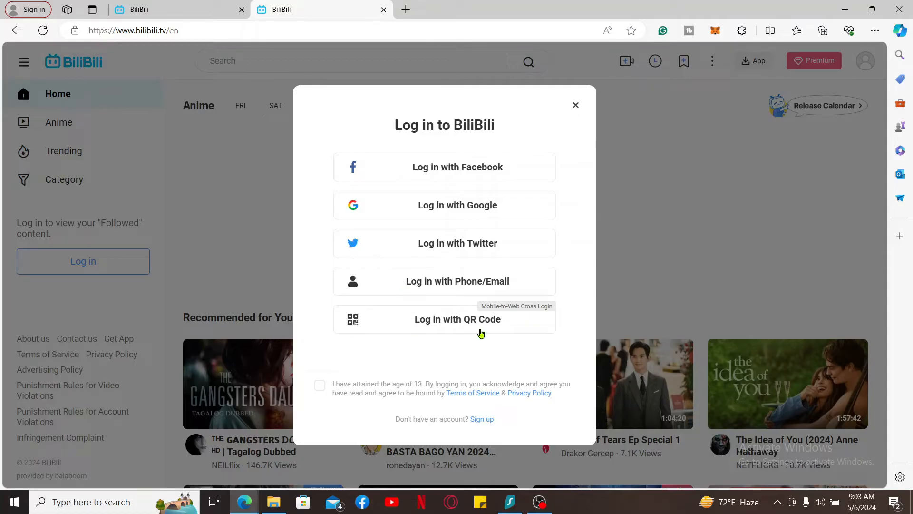
mouse_move(392, 254)
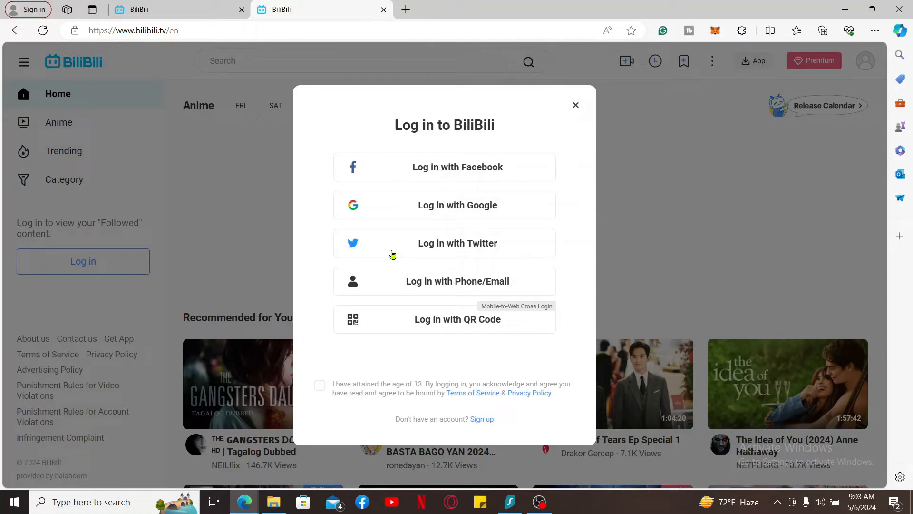
mouse_move(400, 287)
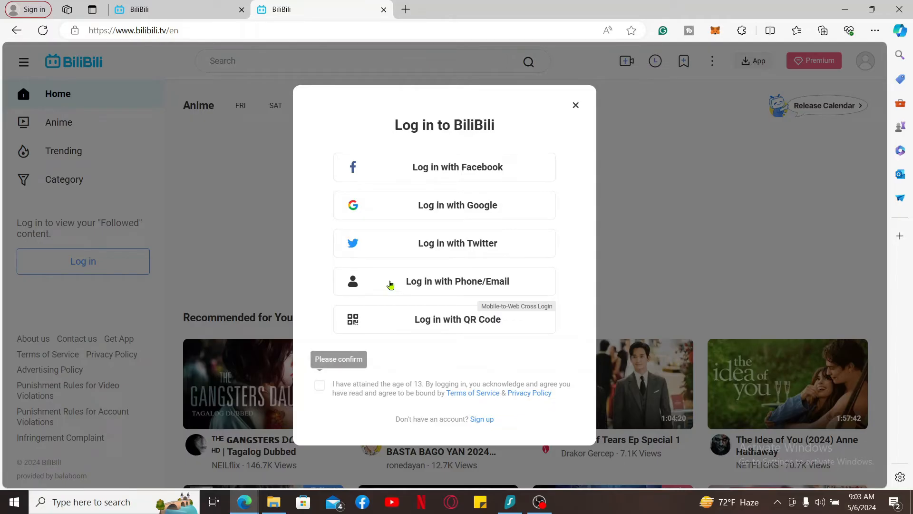
Step: Pick Phone/Email login, then the Account credentials form for email and password entry
click(457, 280)
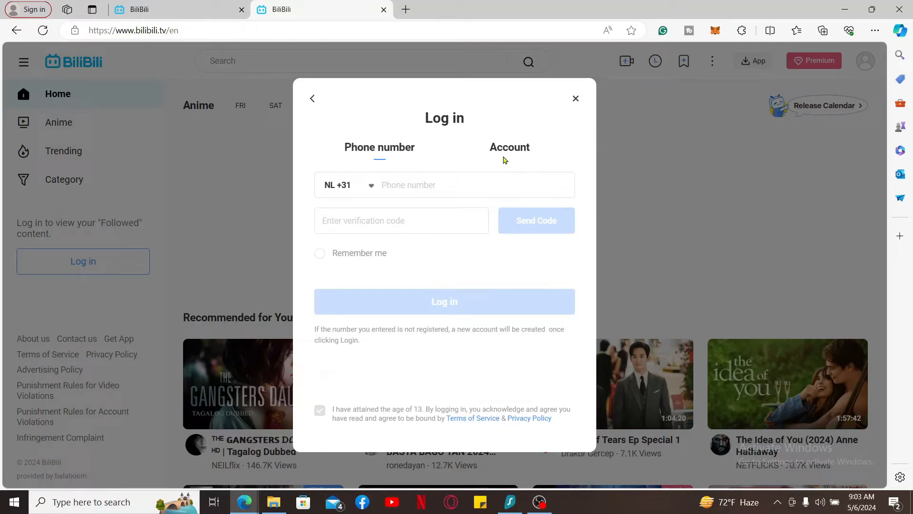
click(508, 146)
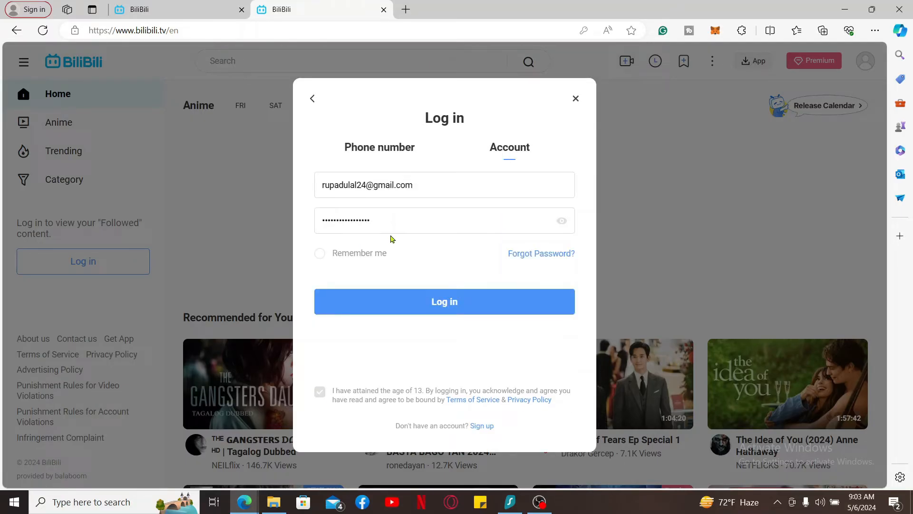
mouse_move(475, 313)
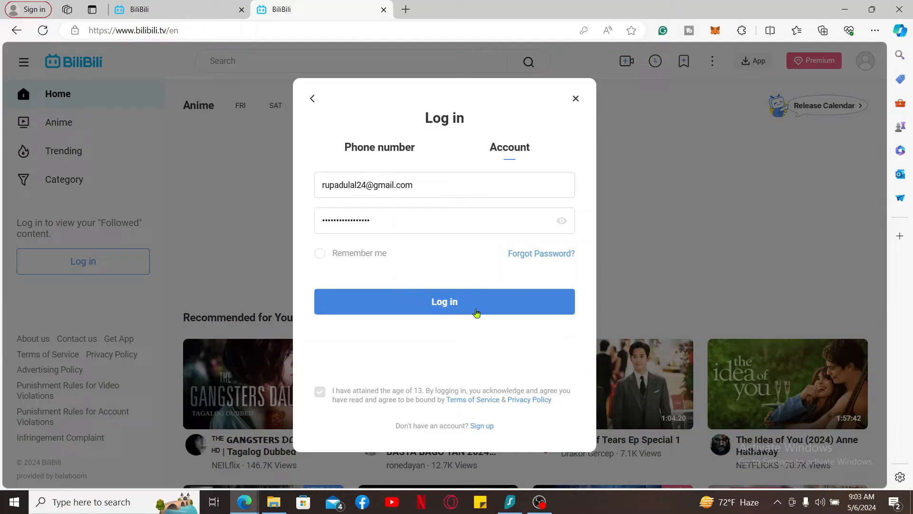